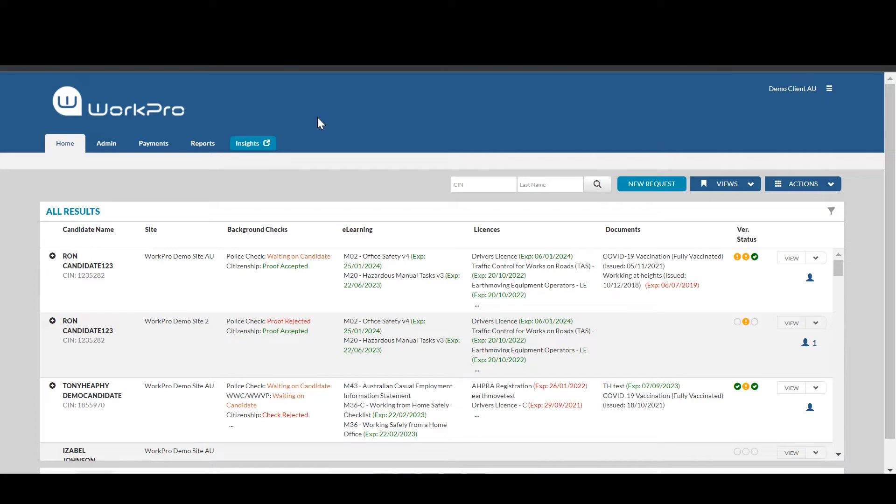
Step: Start a New Request addressed to a candidate without an existing profile
left_click(651, 184)
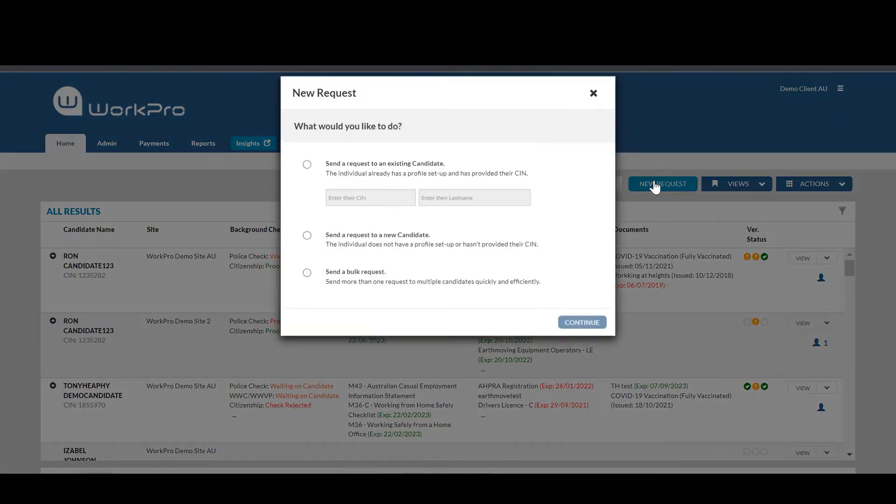
left_click(307, 249)
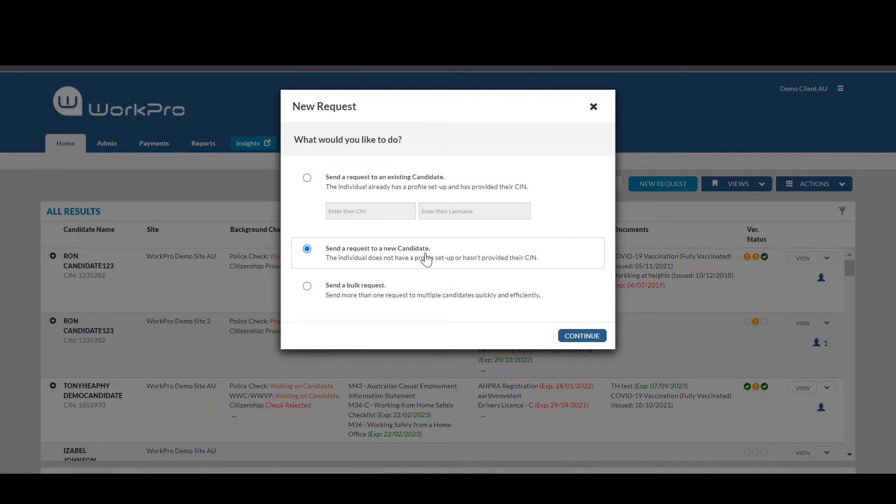
mouse_move(581, 335)
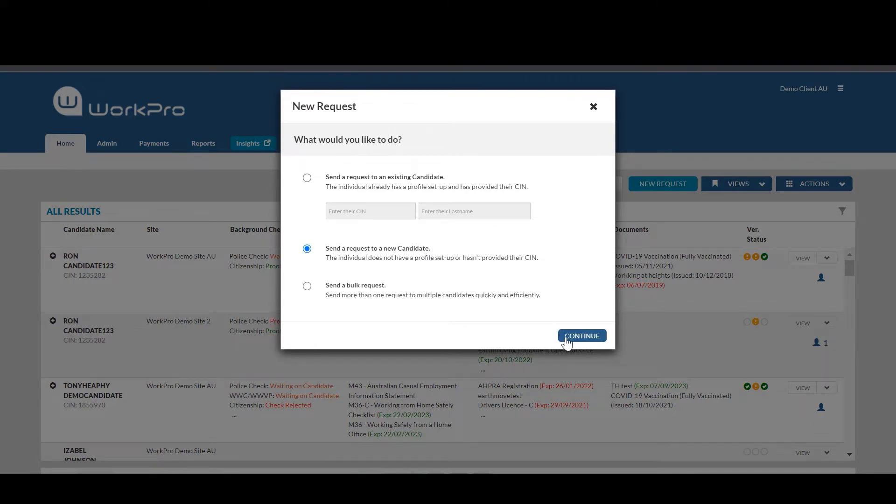
Step: Search 'covid' in Documents, add COVID-19 Vaccination to the request, and close the form
left_click(582, 335)
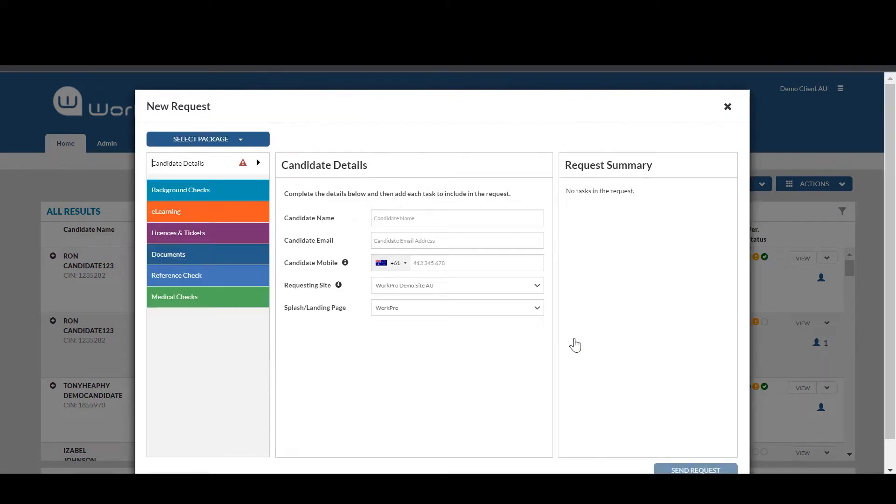
left_click(456, 217)
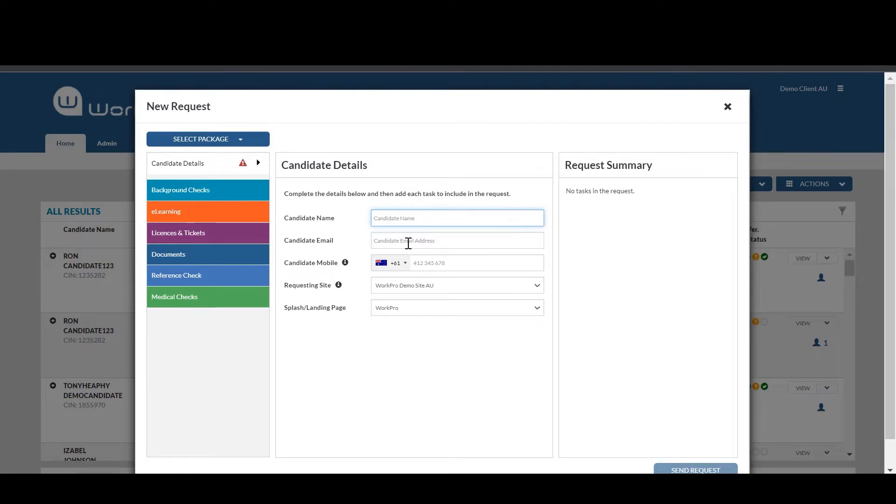
left_click(208, 254)
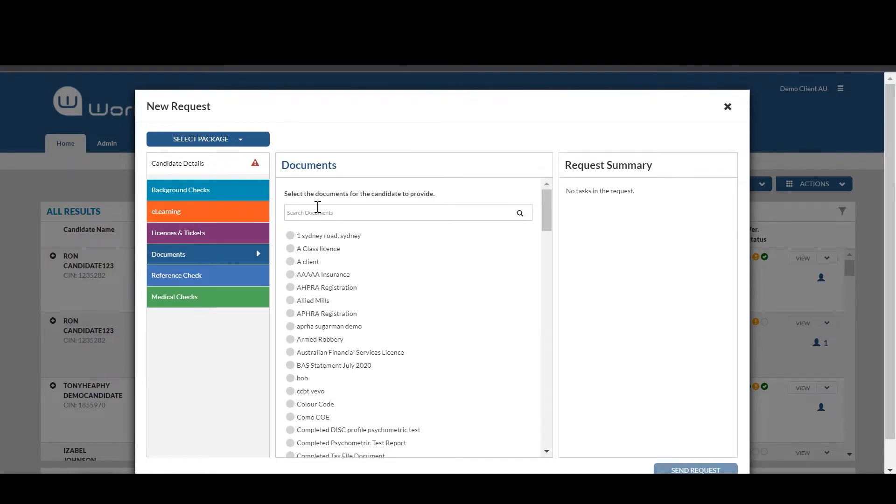
type("cOVID")
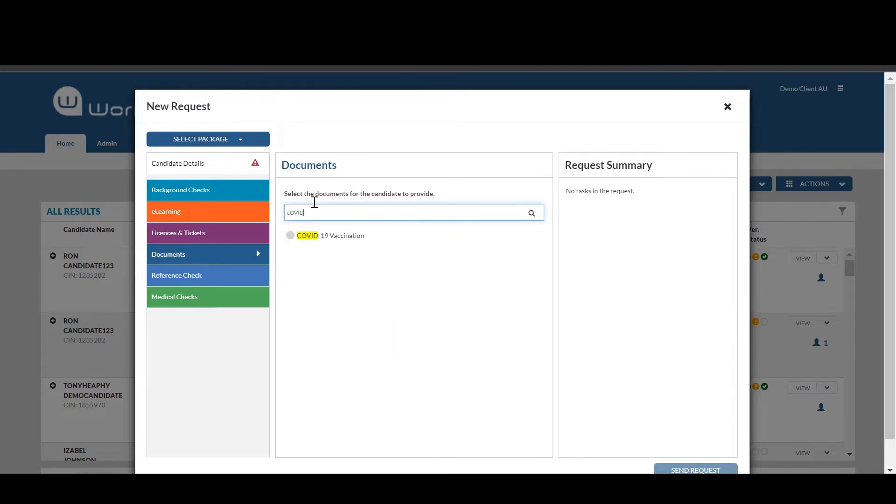
left_click(290, 235)
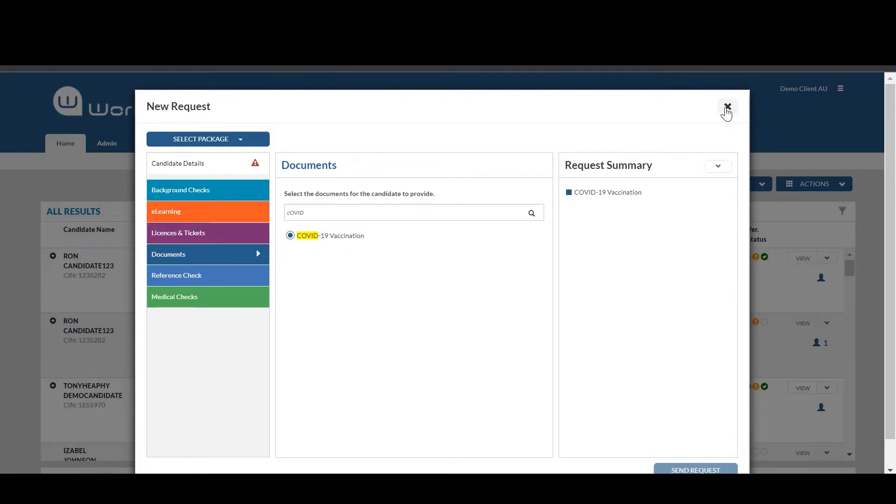
left_click(727, 108)
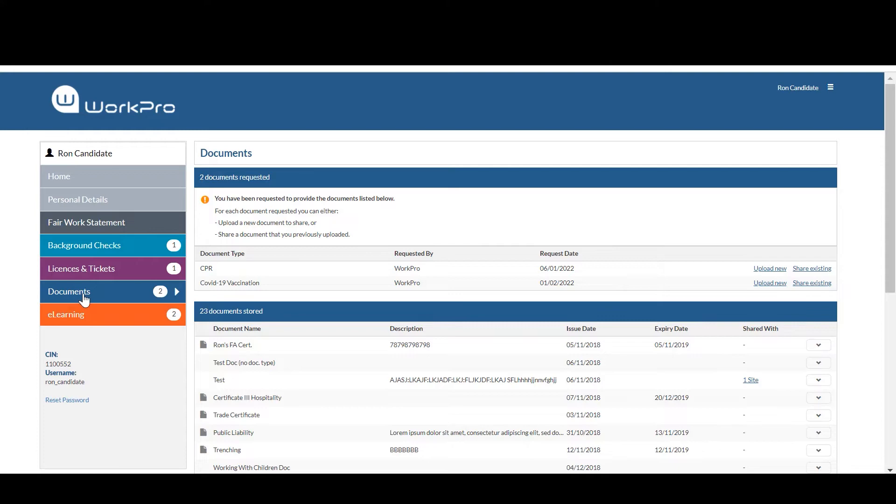
mouse_move(783, 286)
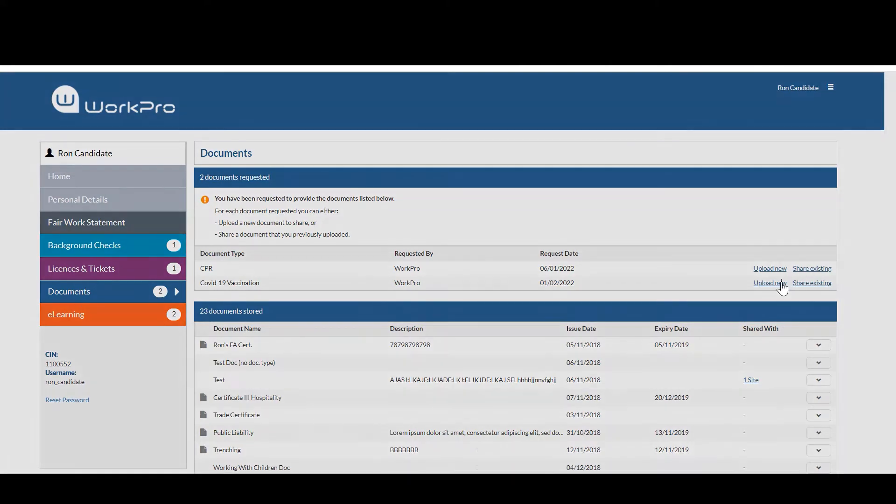
Step: Upload a new Covid-19 Vaccination document with status Fully Vaccinated (Booster 1)
left_click(769, 282)
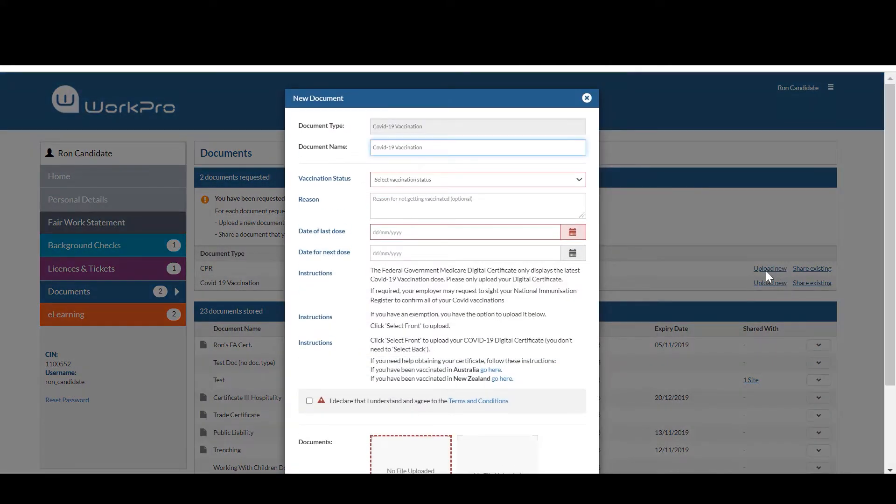
left_click(477, 179)
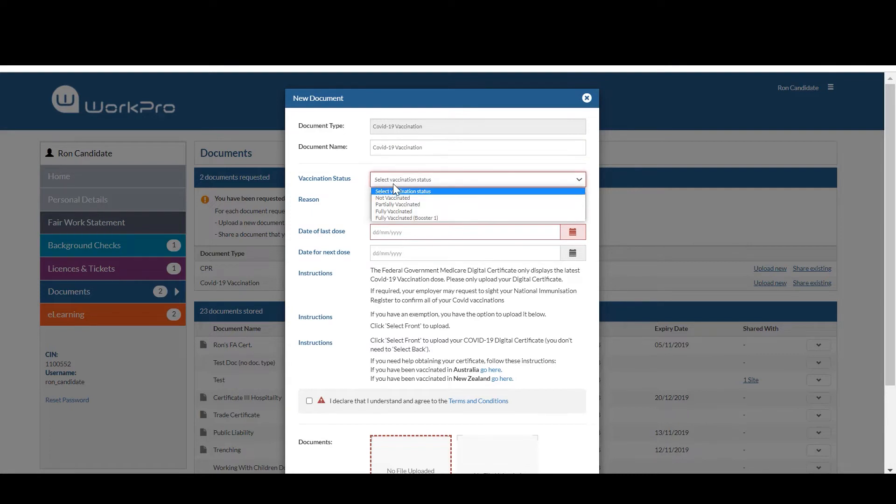
left_click(406, 217)
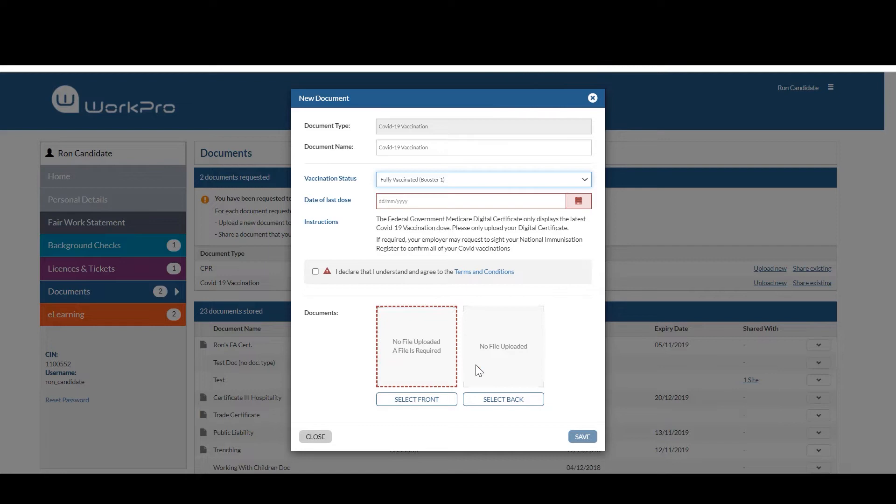
mouse_move(478, 371)
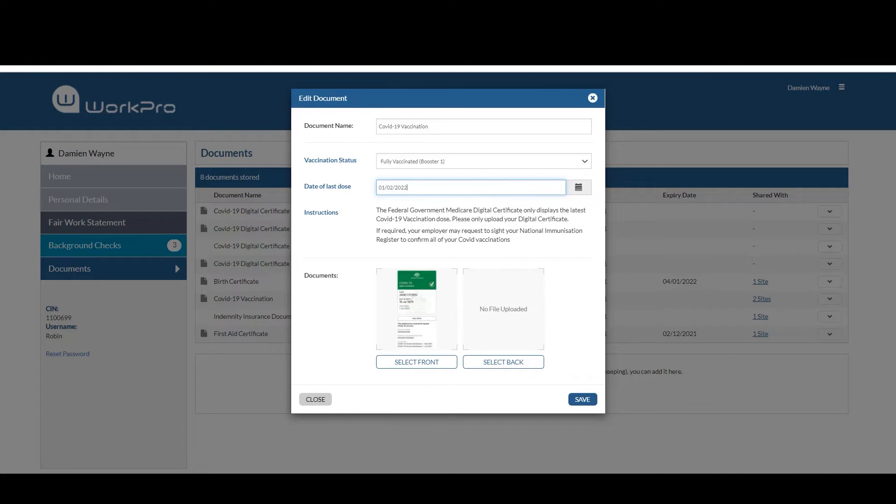
mouse_move(437, 150)
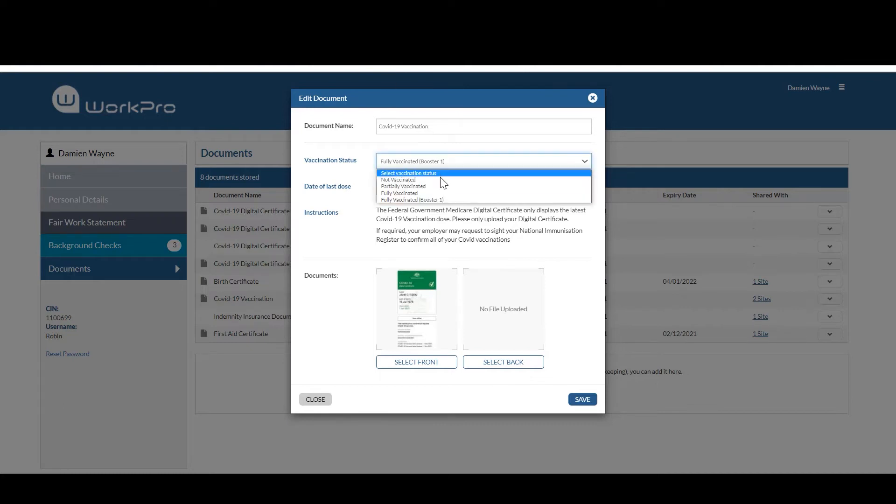
Step: Keep the Fully Vaccinated (Booster 1) status and switch to the employer's dashboard window
left_click(411, 200)
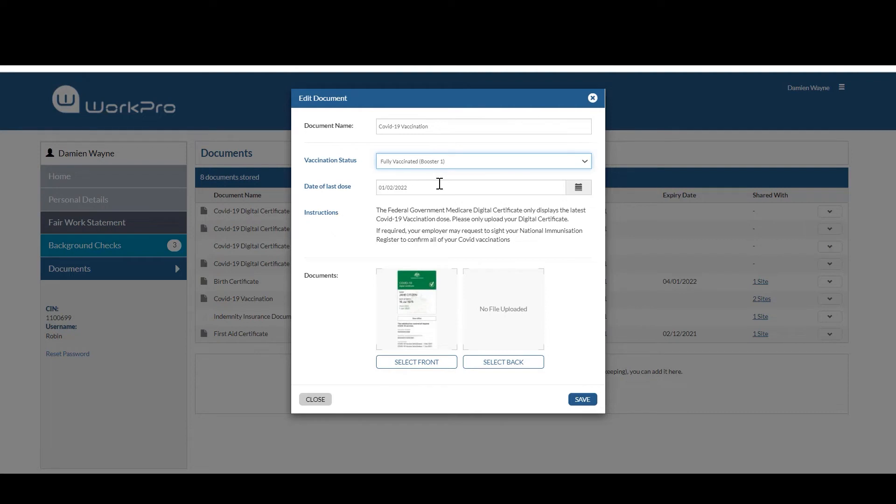
mouse_move(456, 371)
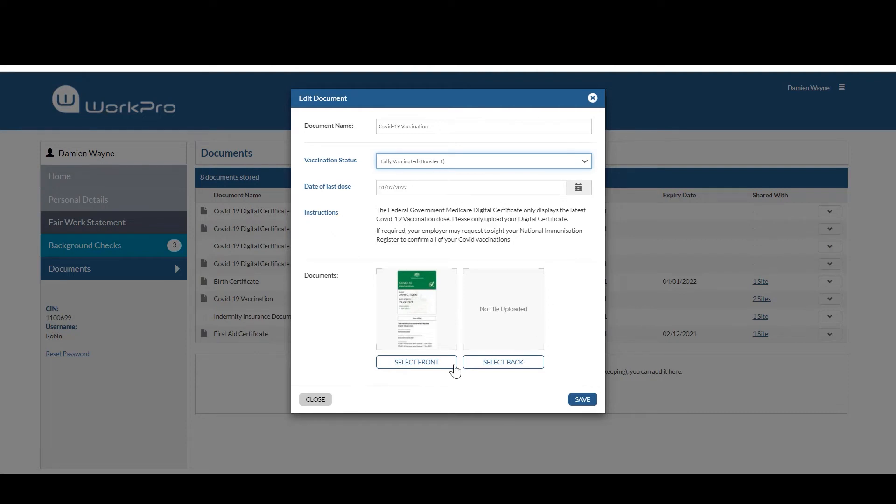
mouse_move(444, 338)
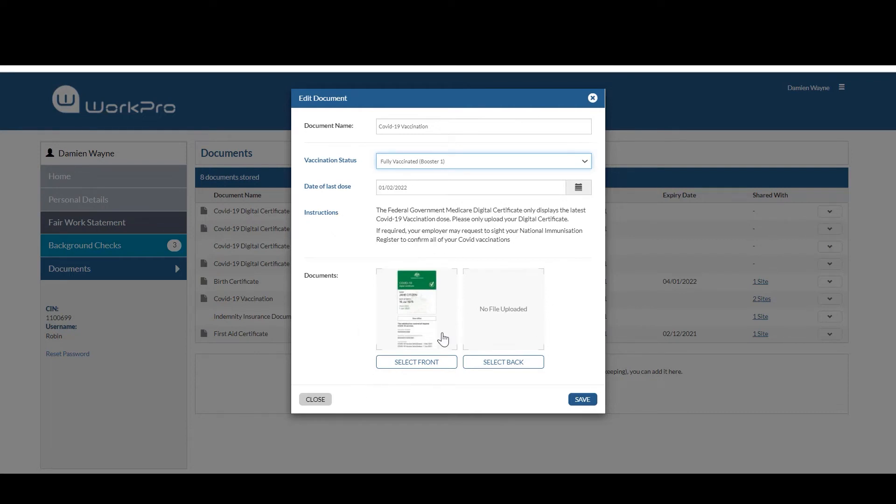
mouse_move(590, 414)
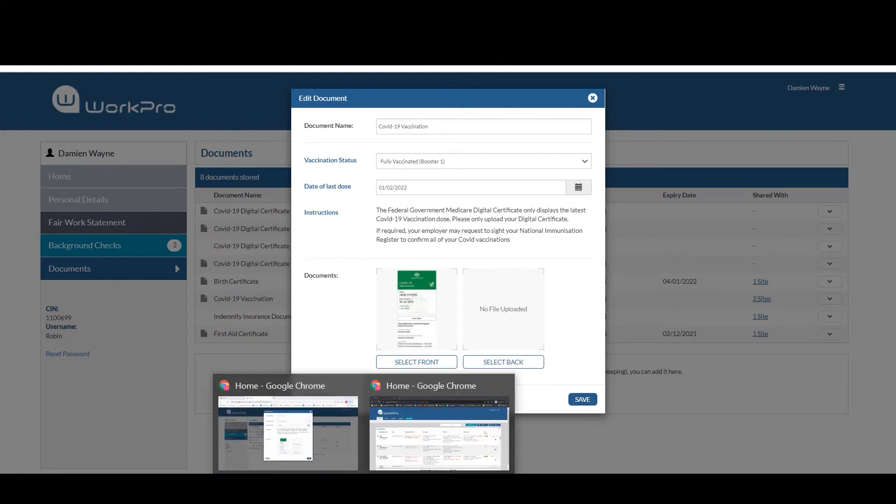
left_click(439, 431)
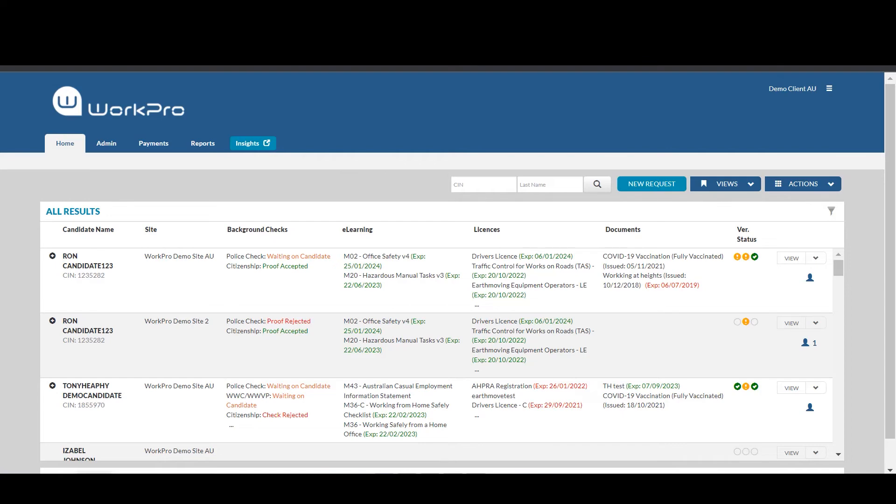
mouse_move(74, 264)
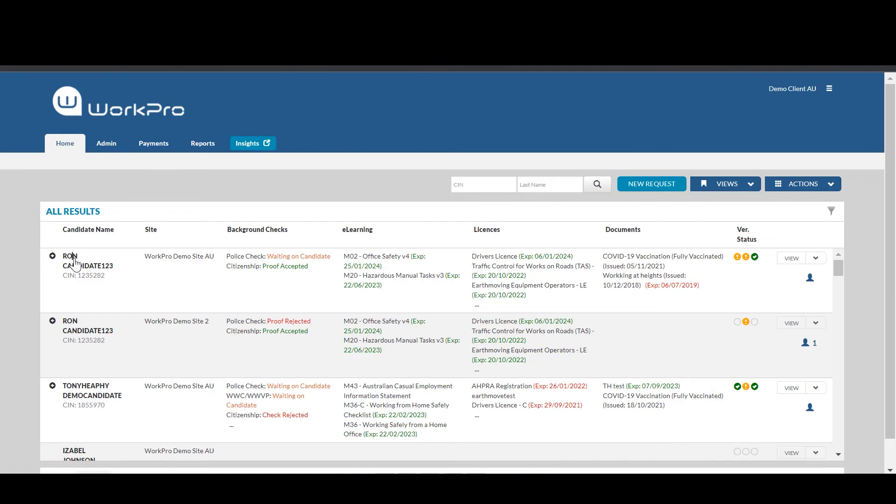
Step: Open Ron Candidate123's profile on the Documents tab from the Home results
left_click(88, 261)
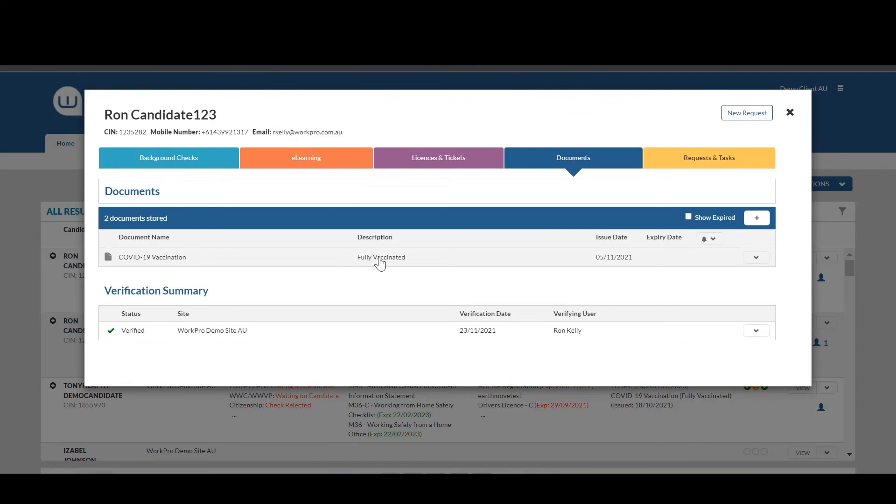
Step: View and close the COVID-19 Vaccination certificate, then bring up its withdraw viewing rights options
left_click(152, 257)
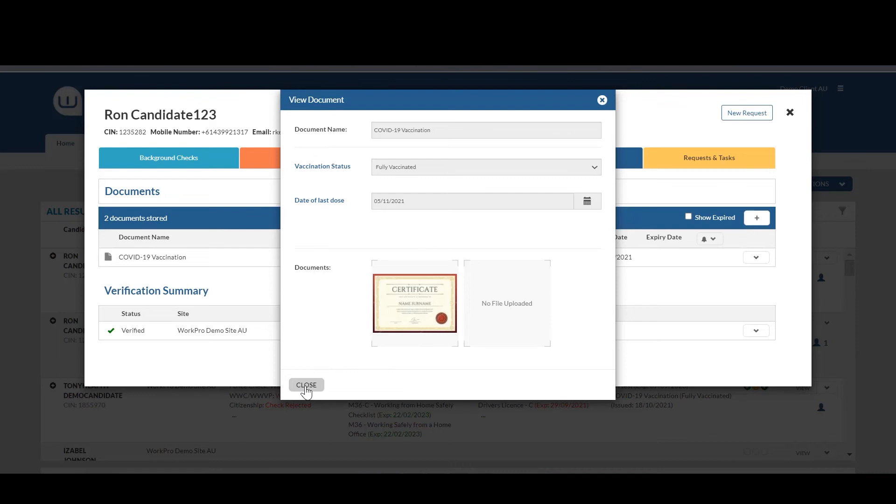
left_click(306, 383)
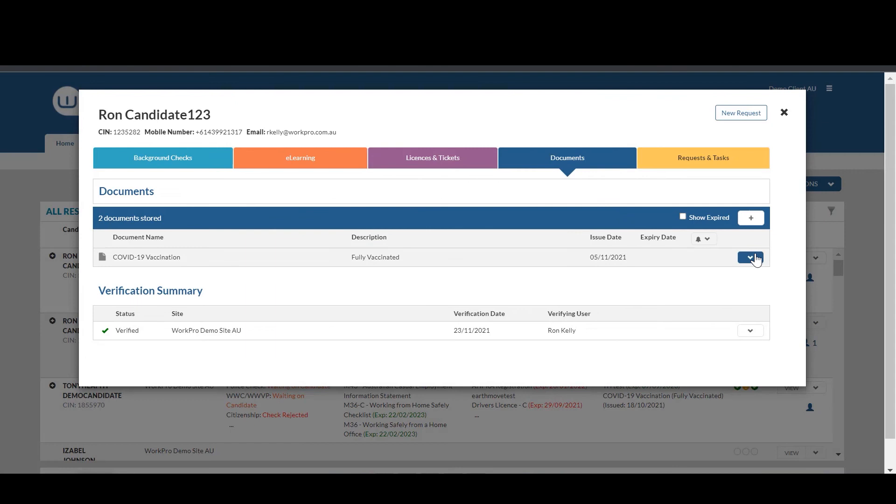
left_click(749, 257)
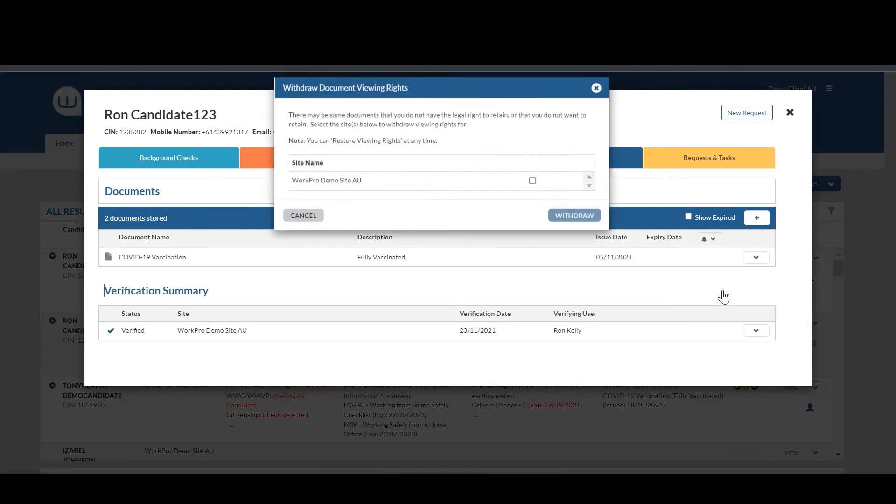